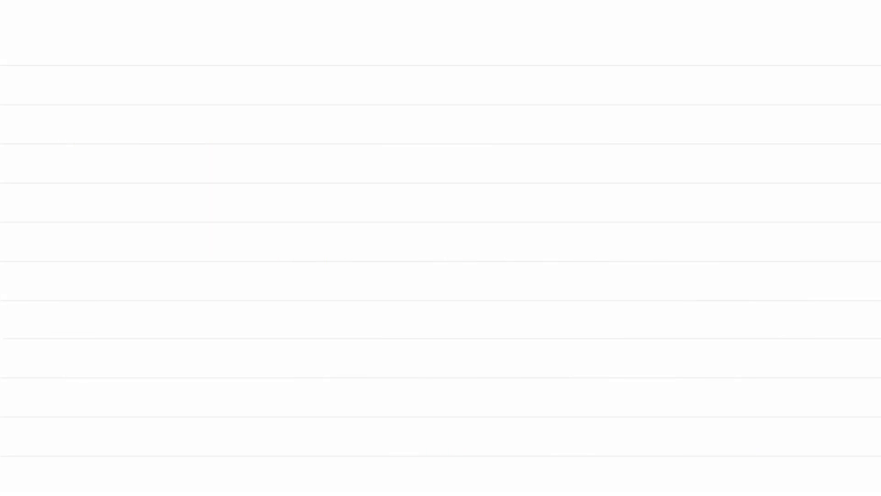
pyautogui.write('one')
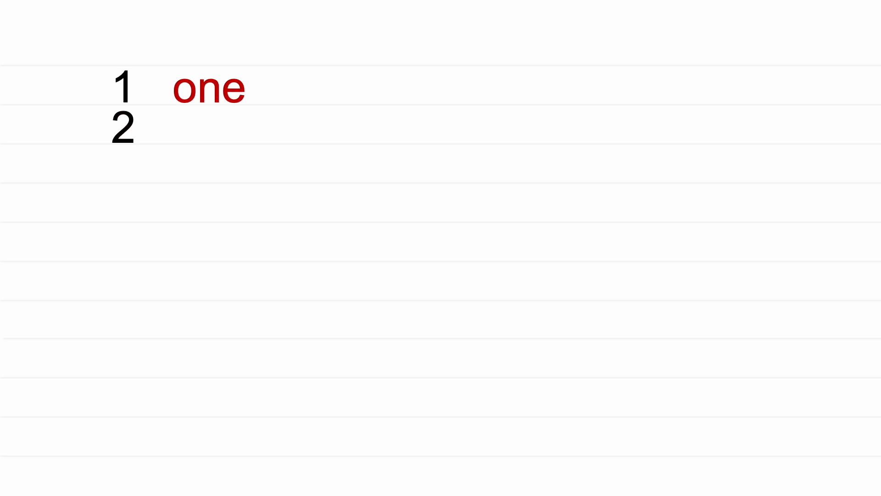
pyautogui.write('two')
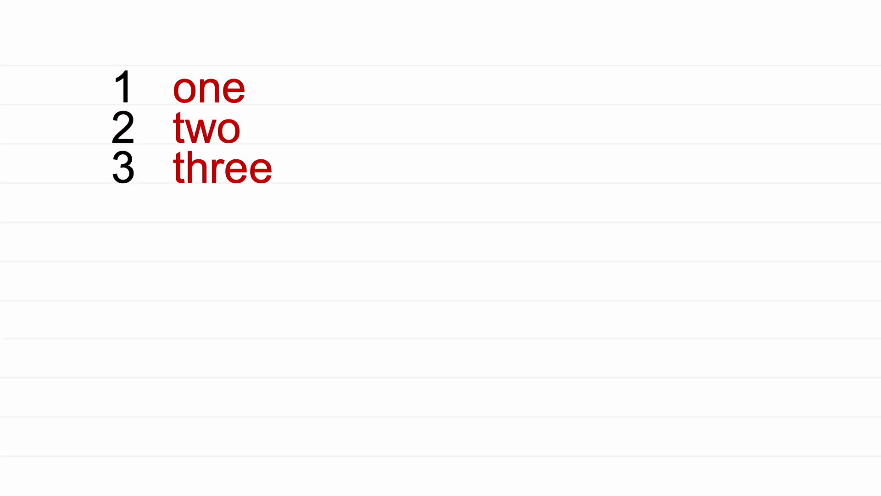
pyautogui.write('four')
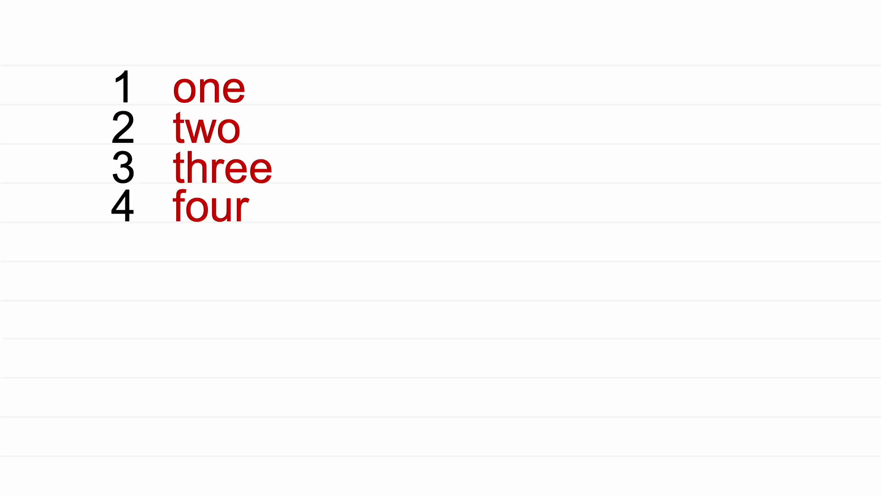
pyautogui.write('five')
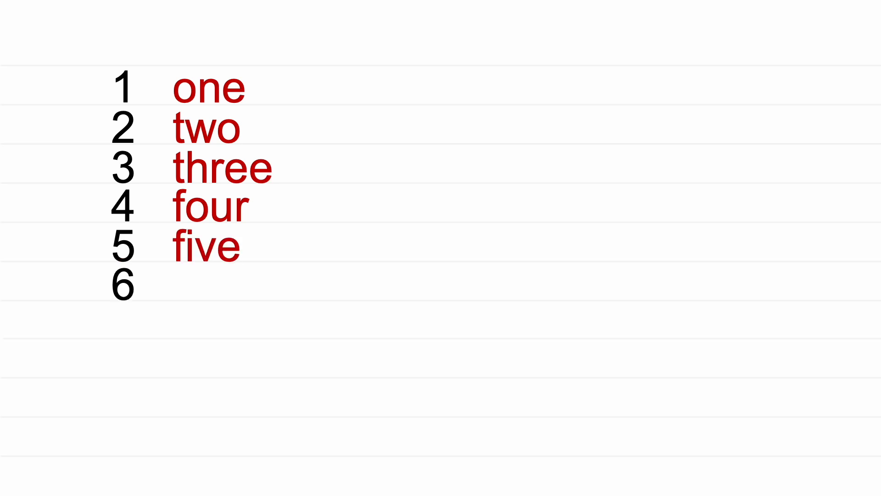
pyautogui.write('six')
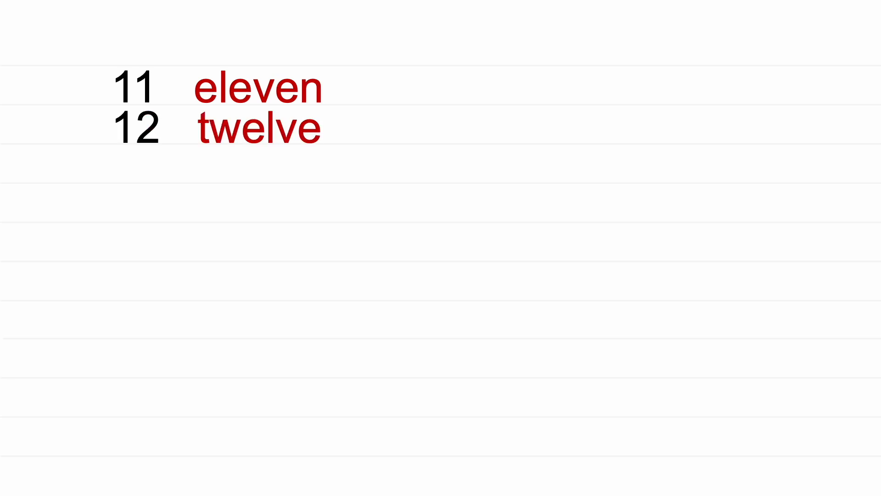
pyautogui.write('thirteen')
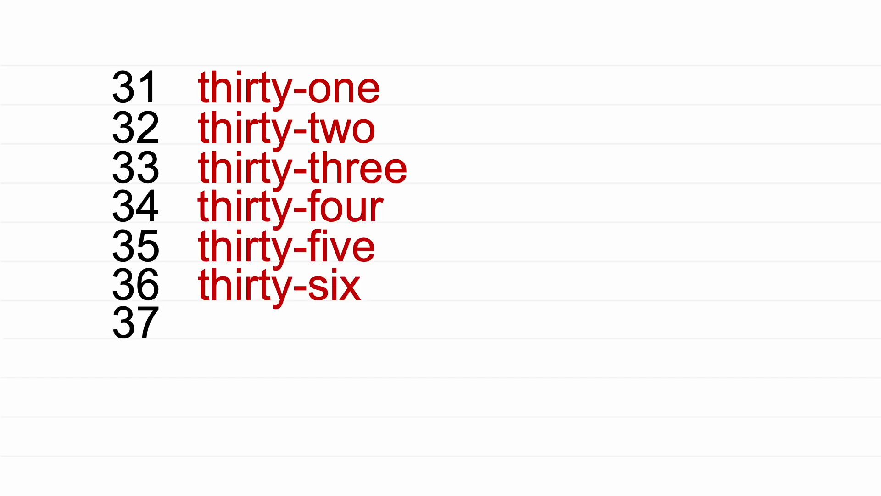
pyautogui.write('thirty-seven')
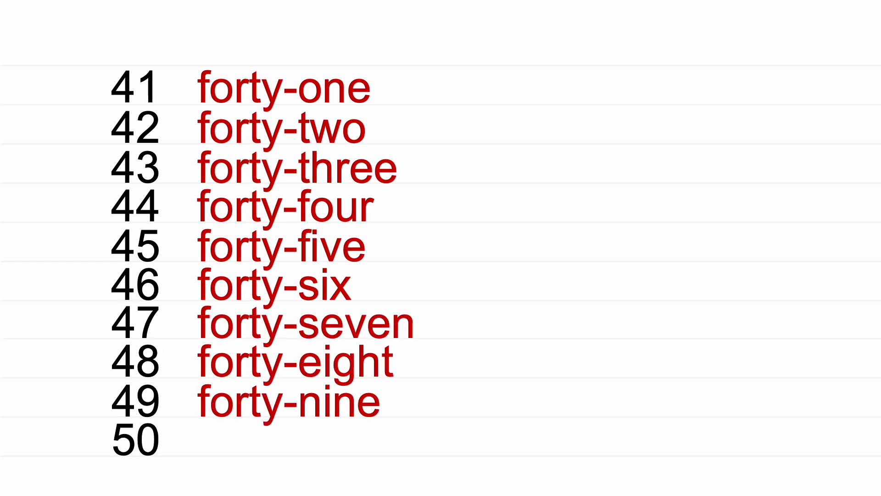
pyautogui.scroll(-3)
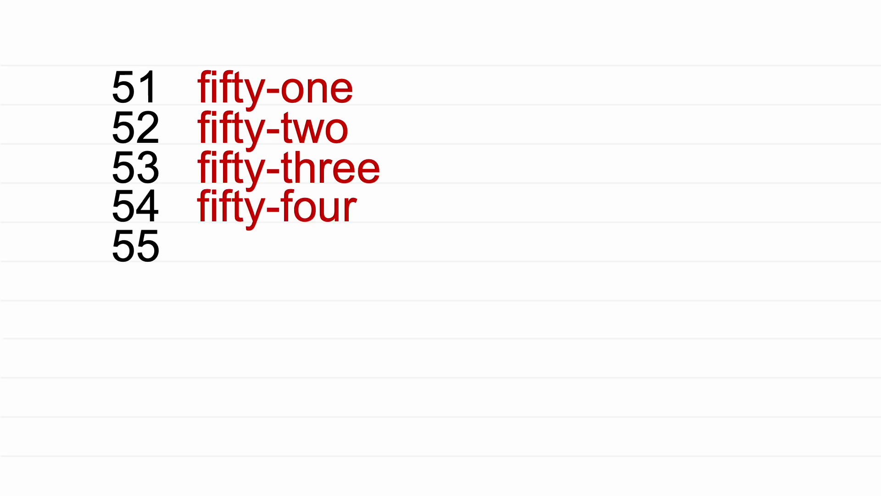
pyautogui.write('fifty-five')
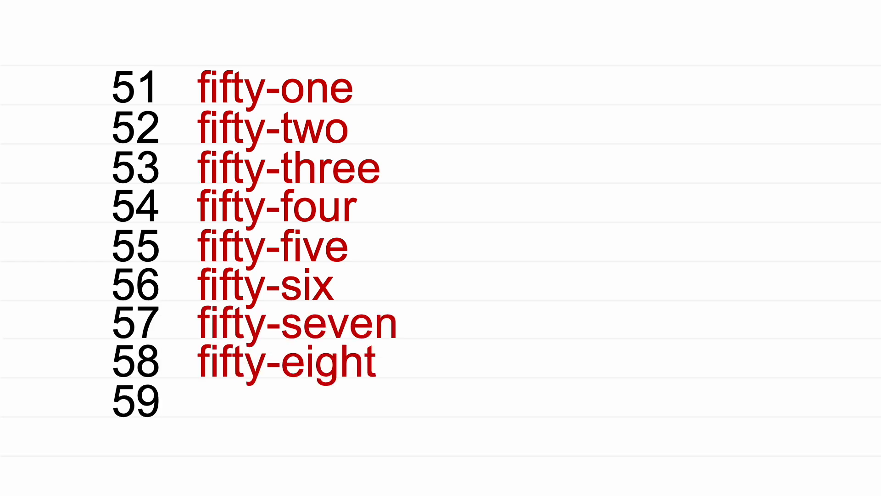
pyautogui.write('fifty-nine')
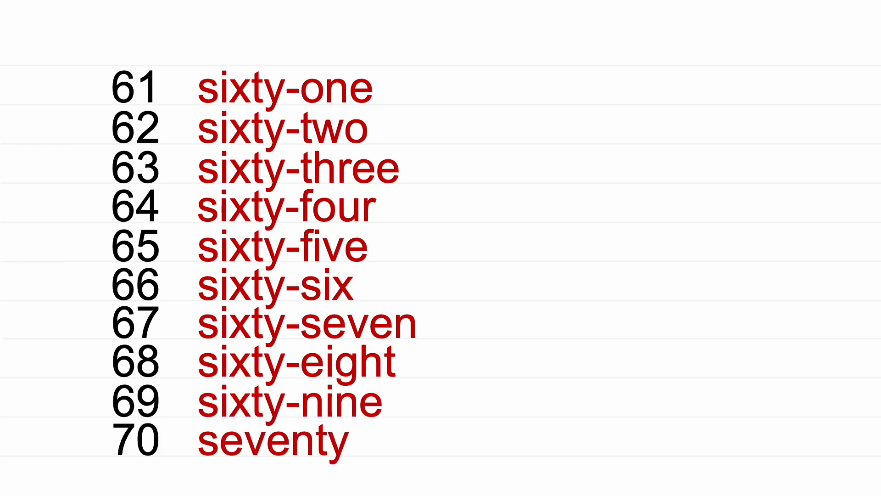
pyautogui.scroll(-3)
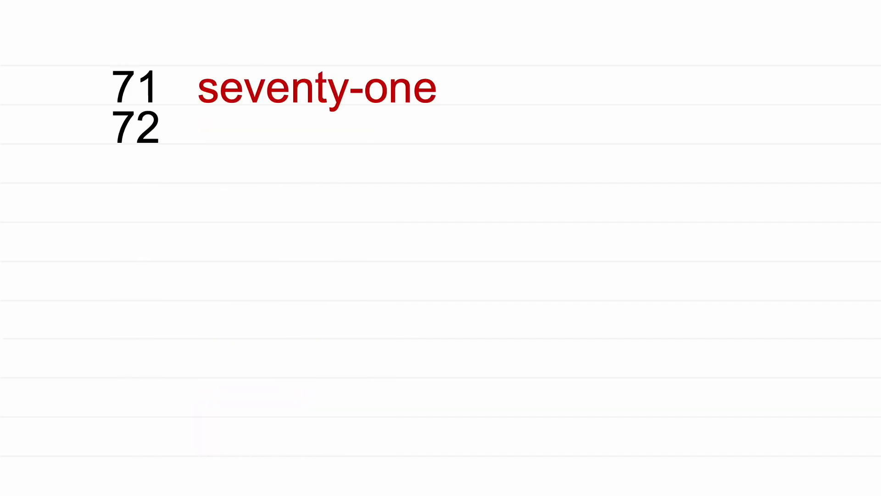